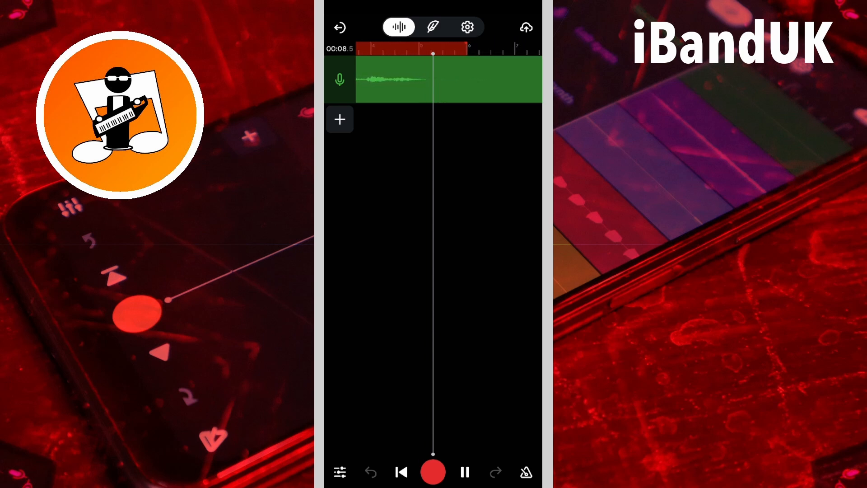
# Show the effects library for the vox4BM vocal track.
pyautogui.click(463, 471)
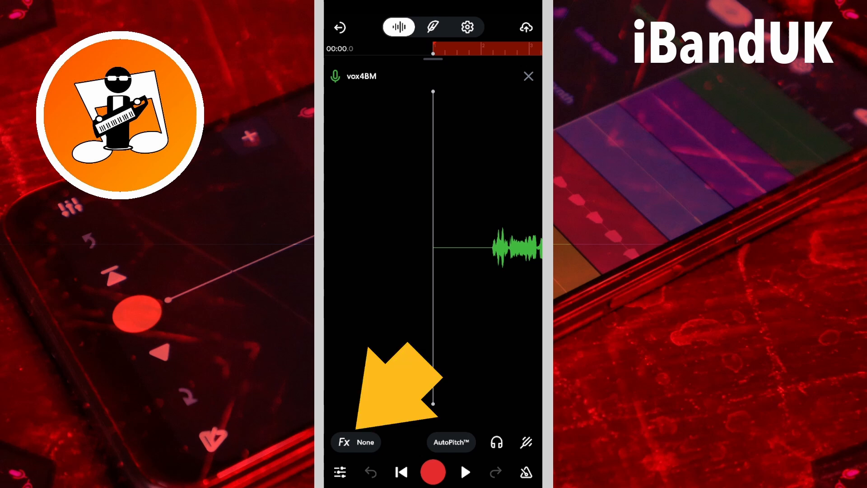
pyautogui.click(356, 442)
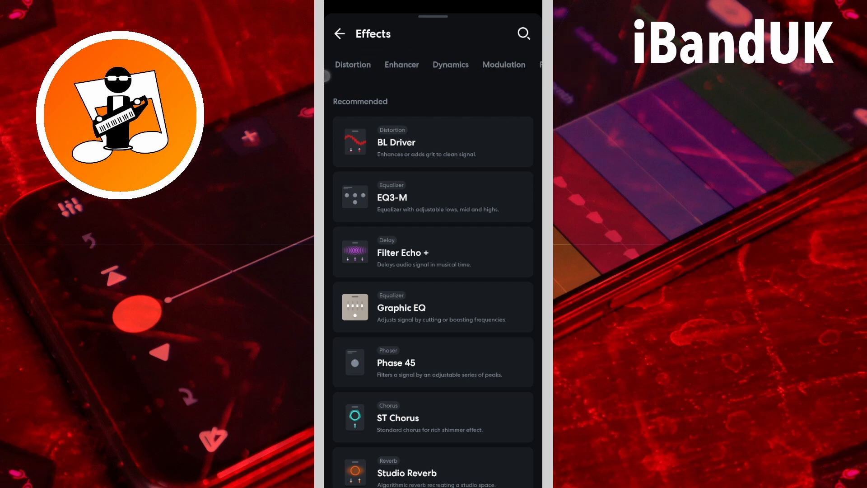
# Add a Multi Filter from the Tone category, defaulting to lowpass at 8000 Hz.
pyautogui.hscroll(3)
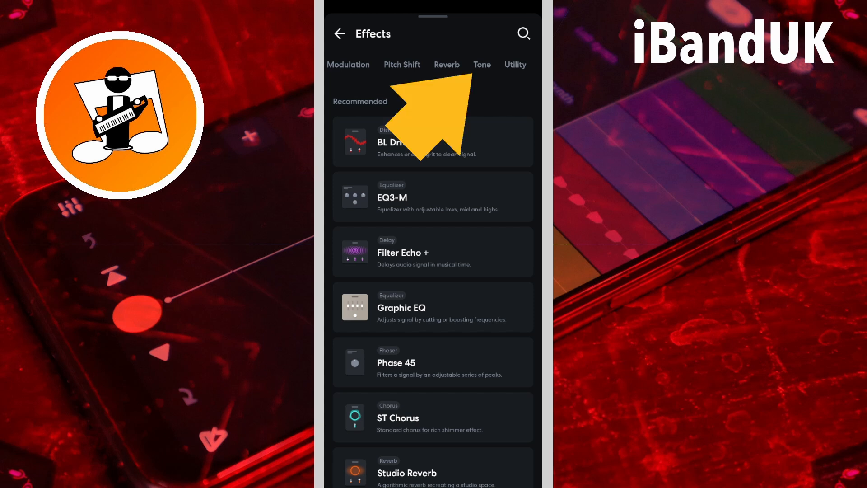
pyautogui.click(481, 64)
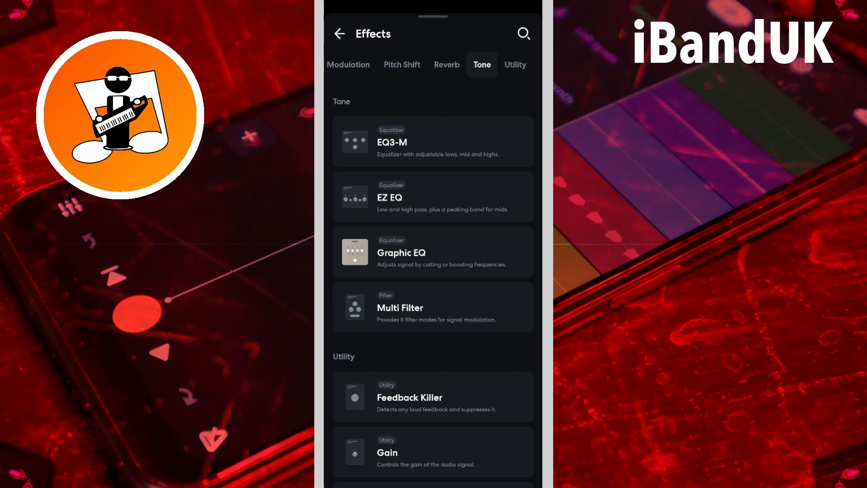
pyautogui.click(432, 306)
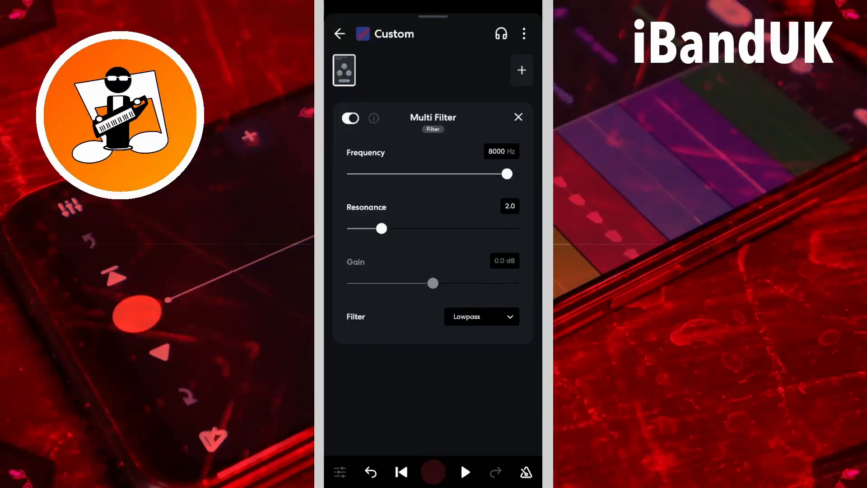
# Set the Multi Filter to a lowshelf at 150 Hz with -20 dB gain.
pyautogui.click(481, 316)
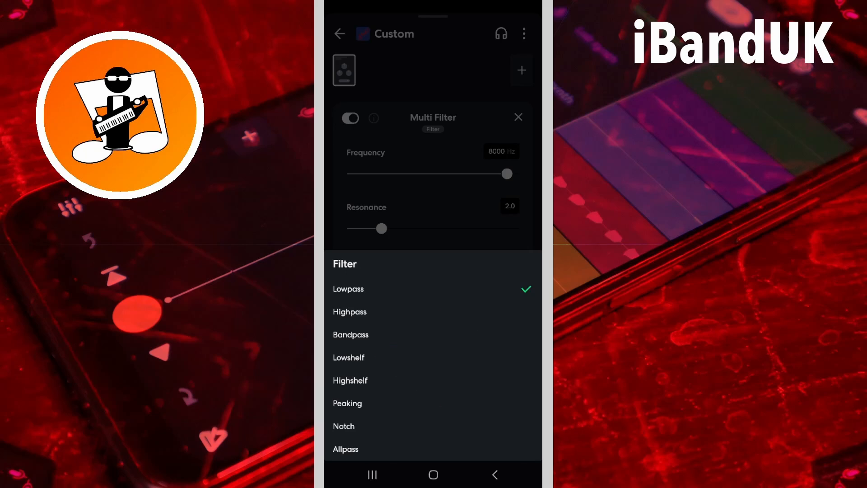
pyautogui.click(349, 357)
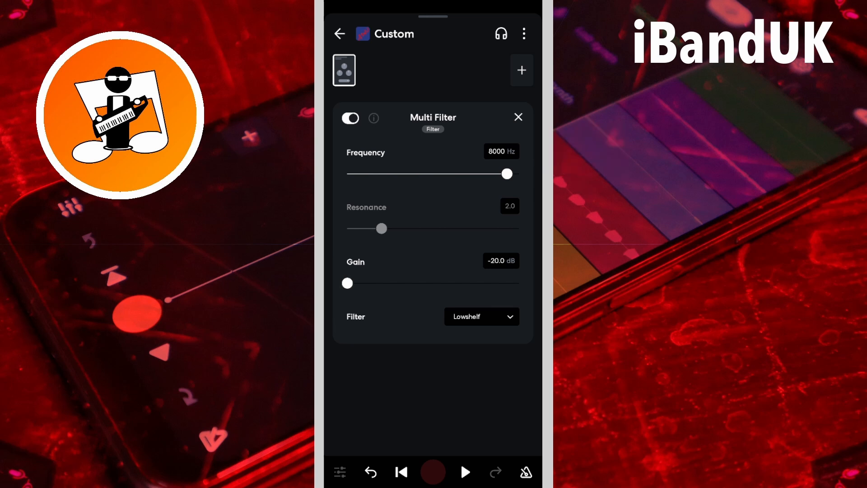
pyautogui.click(500, 151)
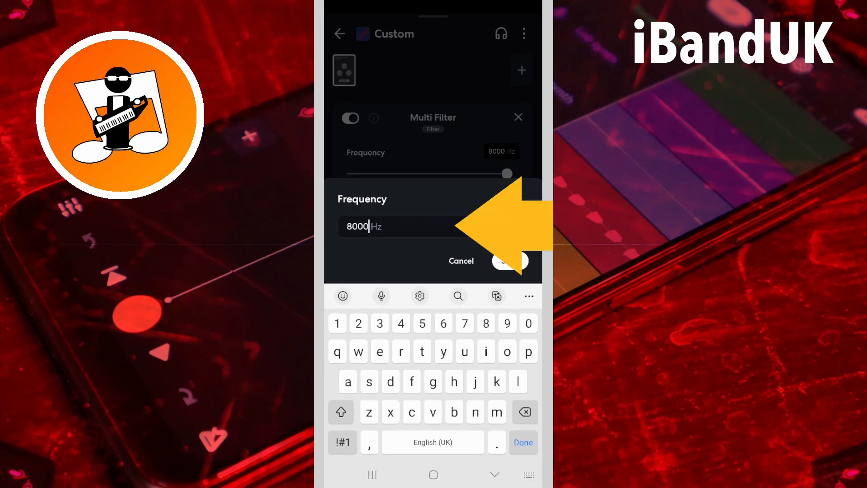
pyautogui.click(524, 412)
pyautogui.write('150')
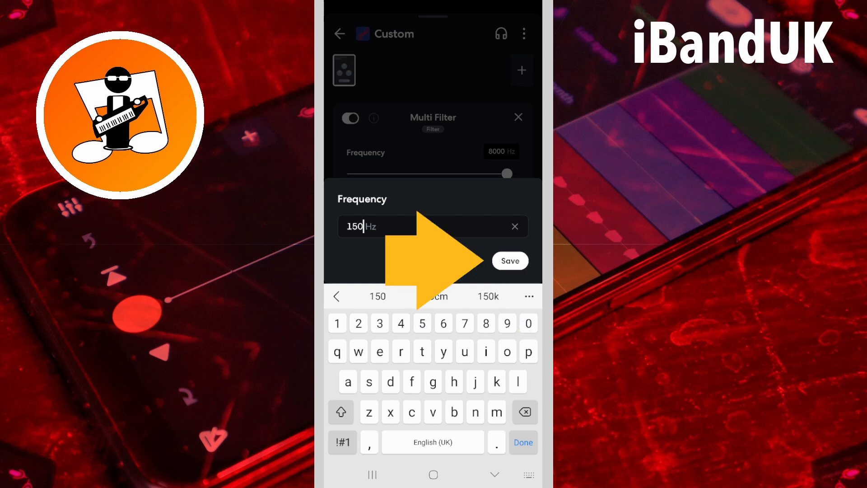
pyautogui.click(509, 260)
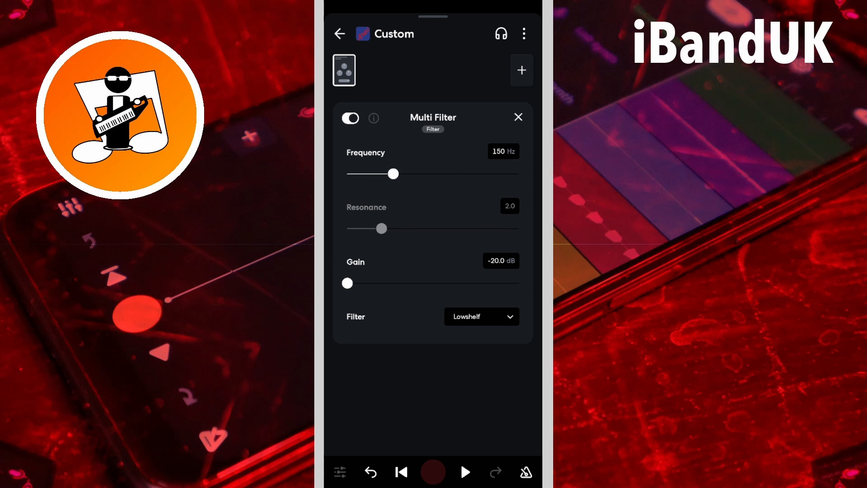
# Audition the vocal with the low-shelf cut applied.
pyautogui.click(464, 472)
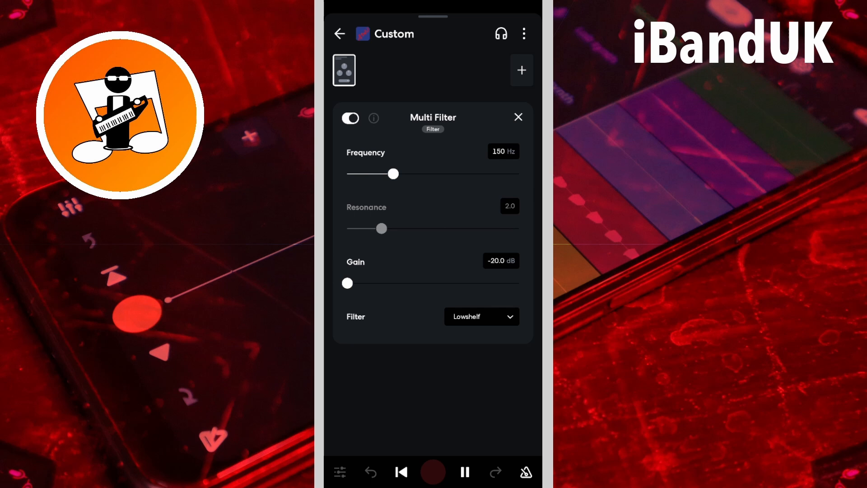
pyautogui.click(464, 471)
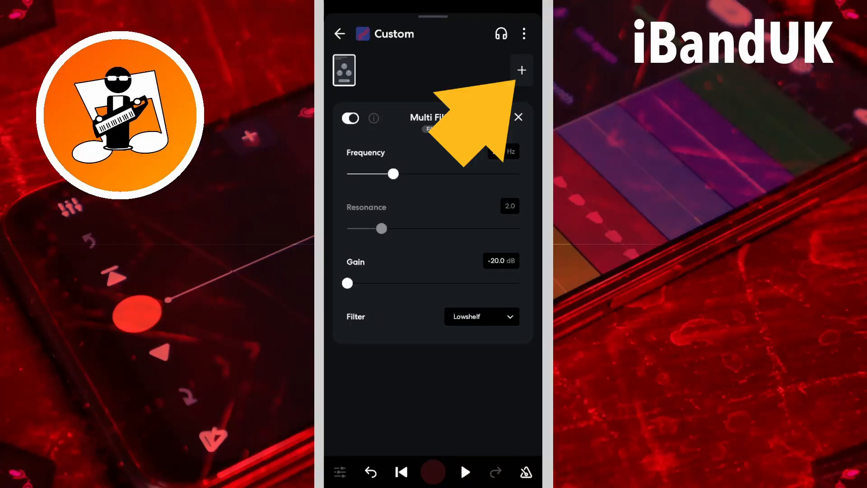
# Add a Graphic EQ as the next effect in the chain.
pyautogui.click(520, 69)
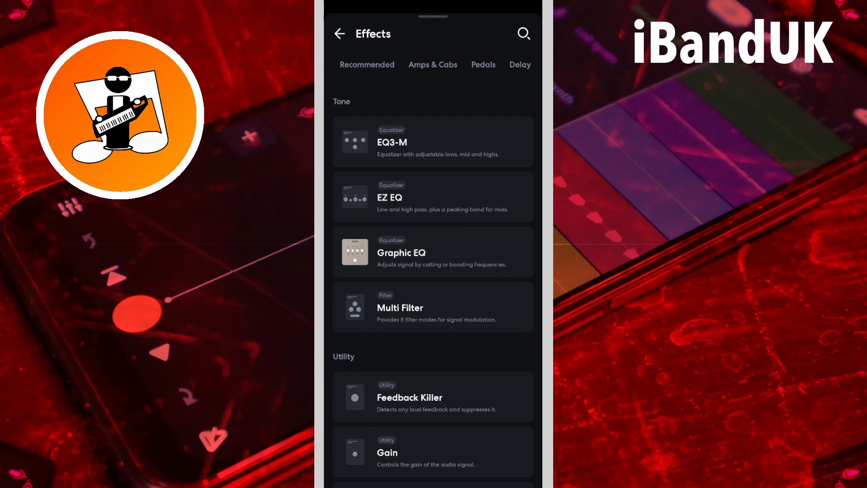
pyautogui.click(433, 252)
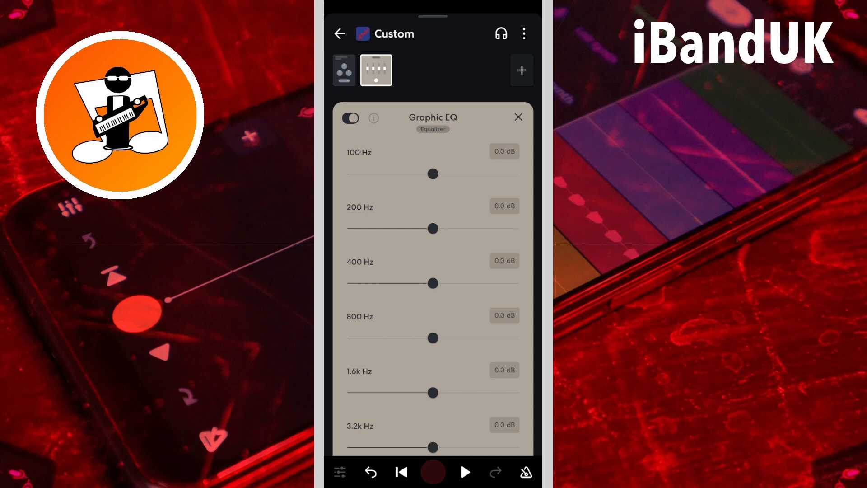
# Cut the 400 Hz band to -5.1 dB and 800 Hz to -5.3 dB while auditioning.
pyautogui.click(464, 471)
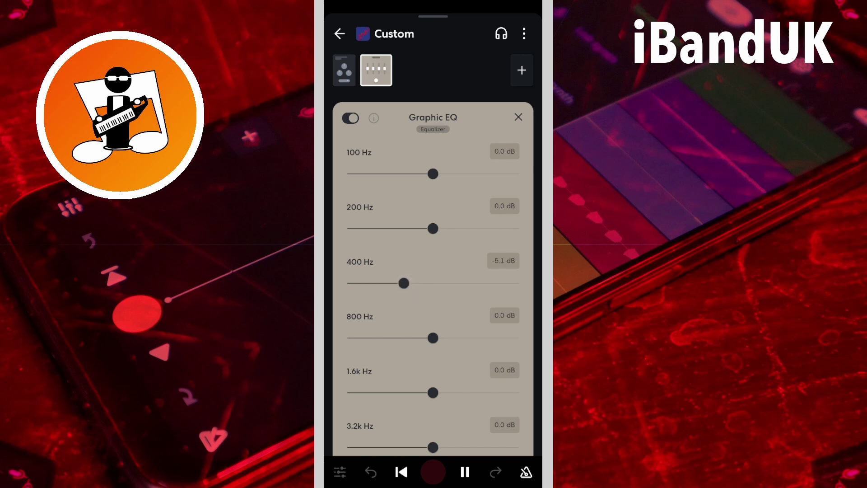
pyautogui.click(463, 471)
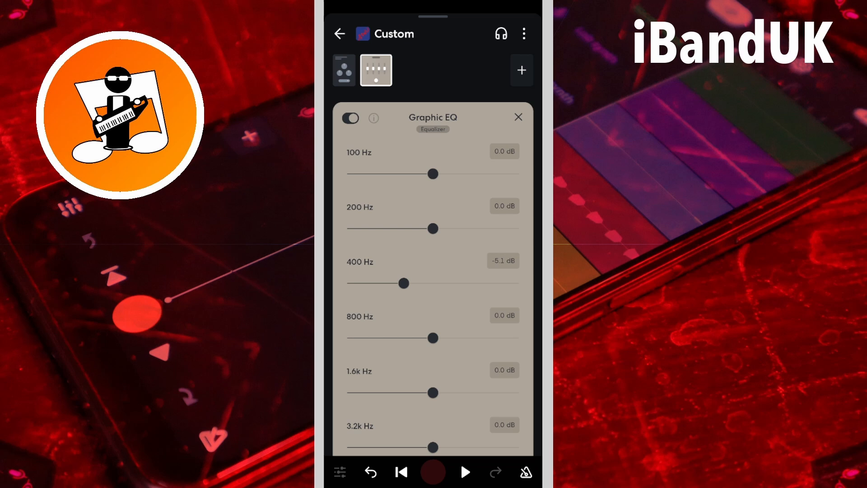
pyautogui.click(466, 472)
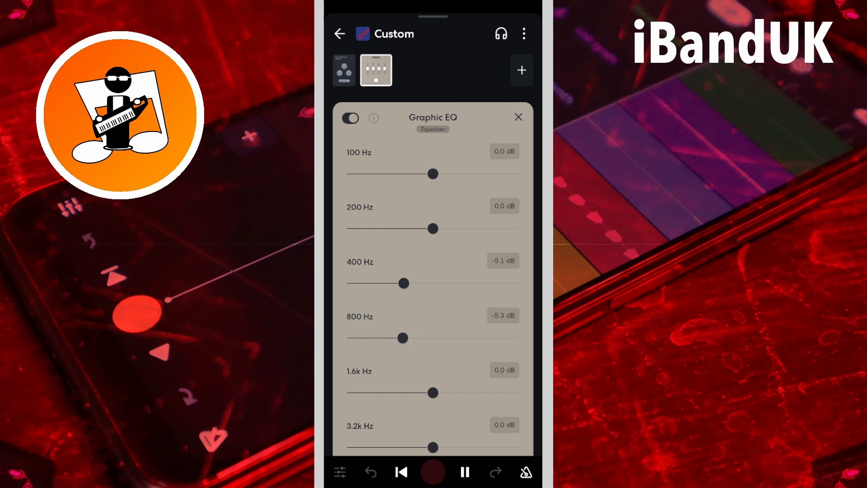
pyautogui.click(464, 472)
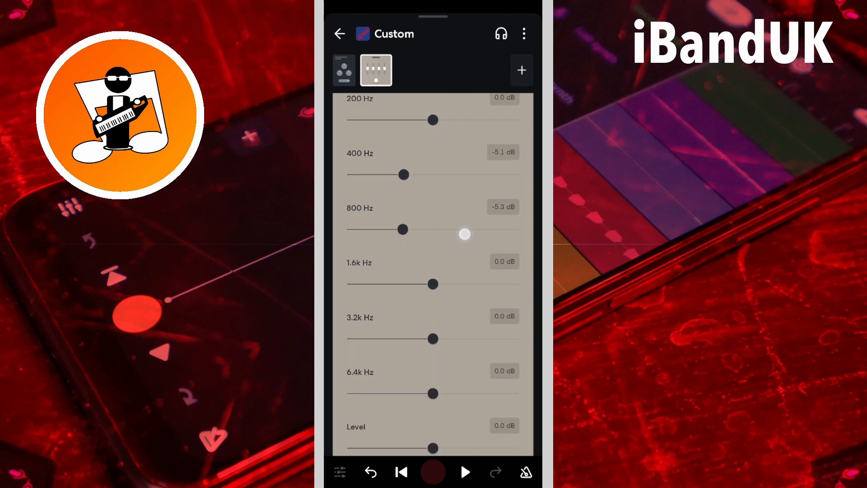
pyautogui.scroll(3)
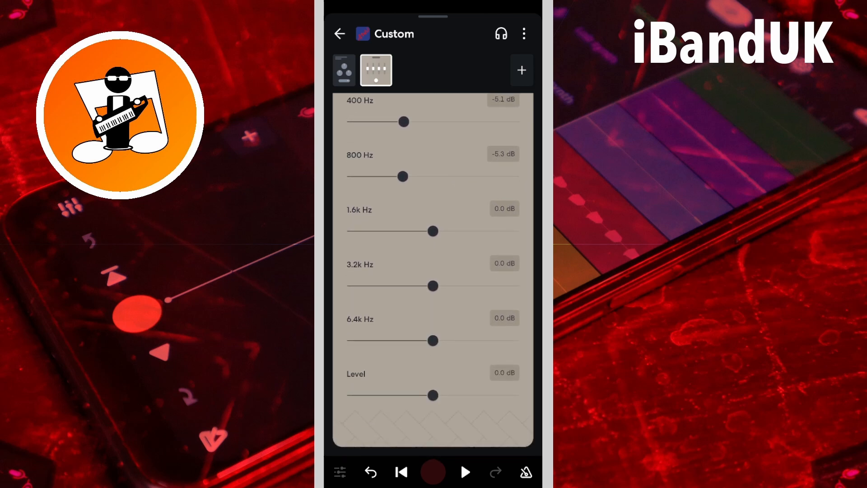
# Boost the 1.6k, 3.2k and 6.4k Hz bands to about +5 dB while auditioning.
pyautogui.click(464, 471)
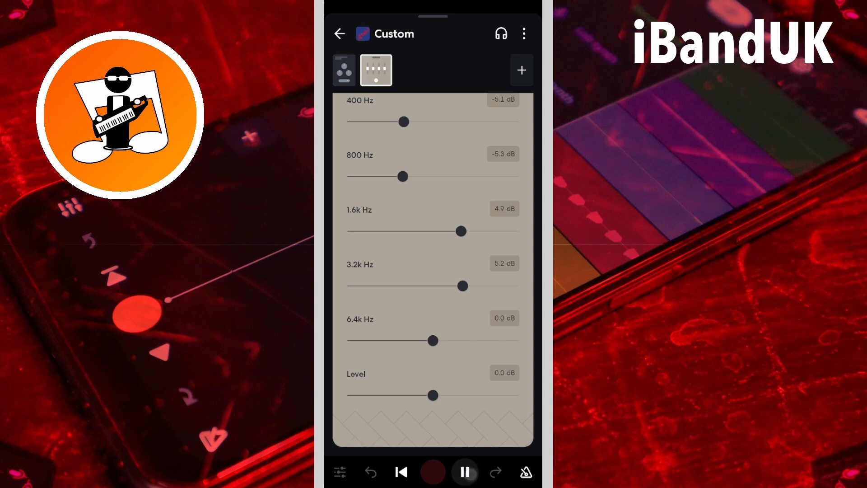
pyautogui.click(464, 471)
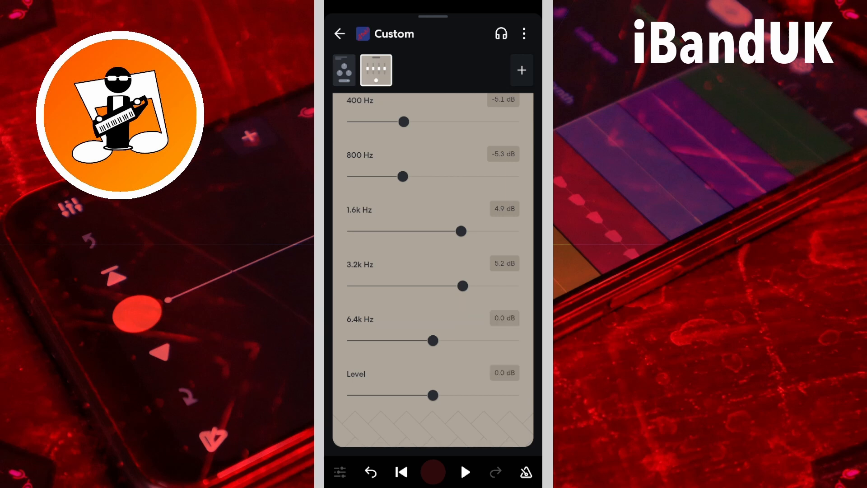
pyautogui.click(465, 471)
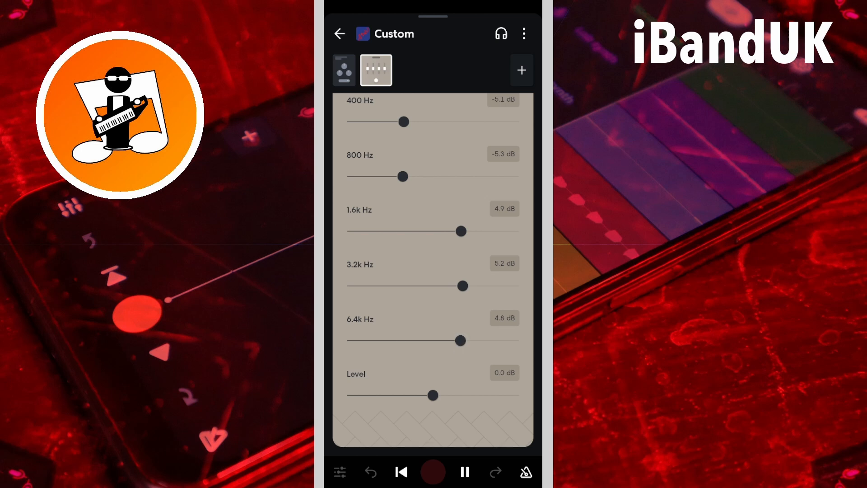
pyautogui.click(465, 471)
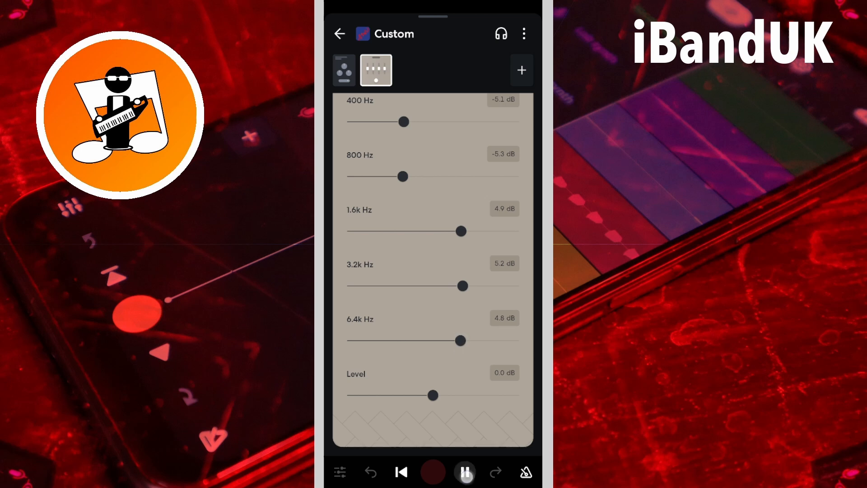
pyautogui.click(464, 472)
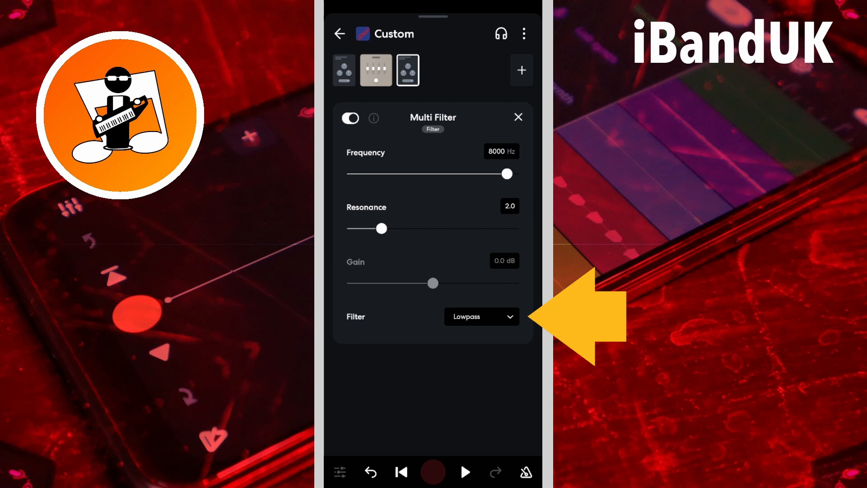
# Set the second Multi Filter to a highshelf at 12000 Hz with +20 dB gain and audition the full chain.
pyautogui.click(481, 316)
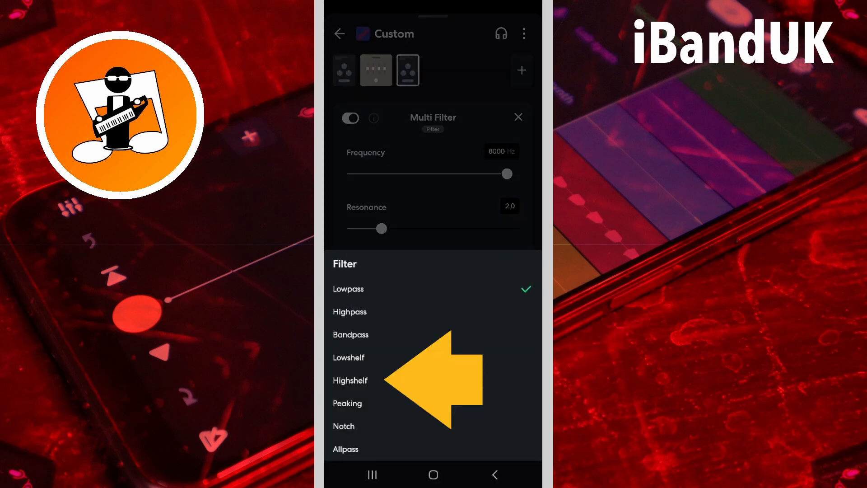
pyautogui.click(350, 380)
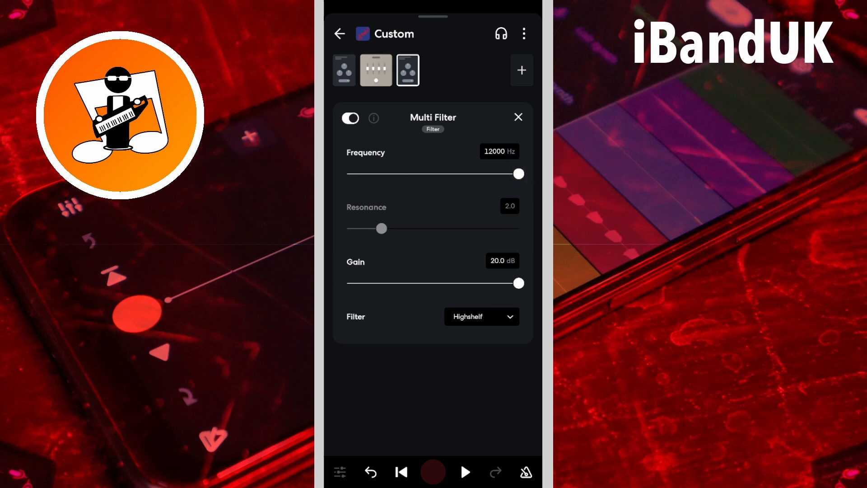
pyautogui.click(464, 471)
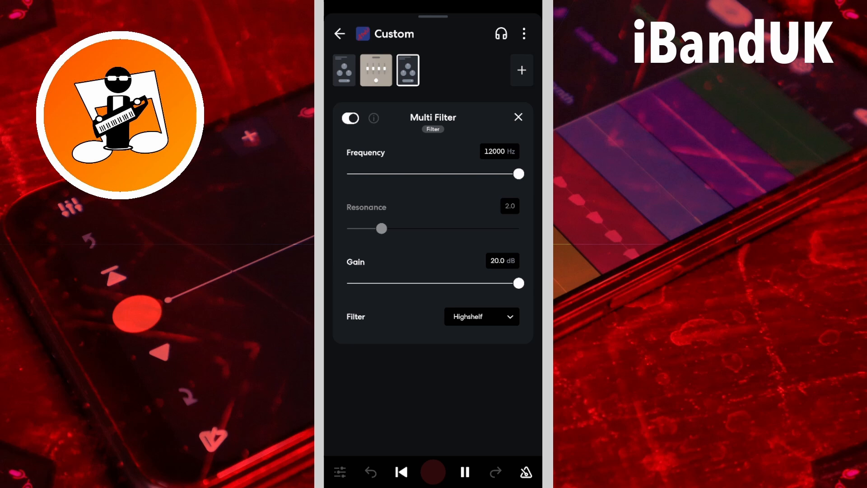
pyautogui.click(465, 472)
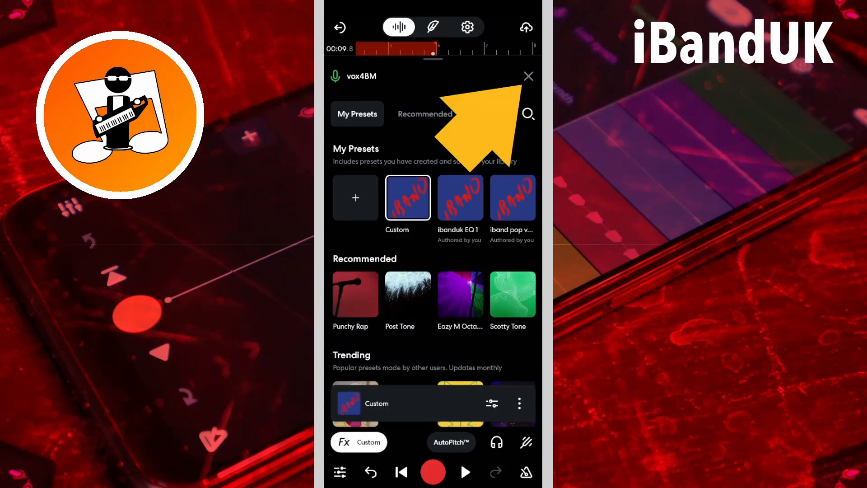
# Return to the multitrack timeline and play the vocal carrying the Custom effects preset.
pyautogui.click(528, 76)
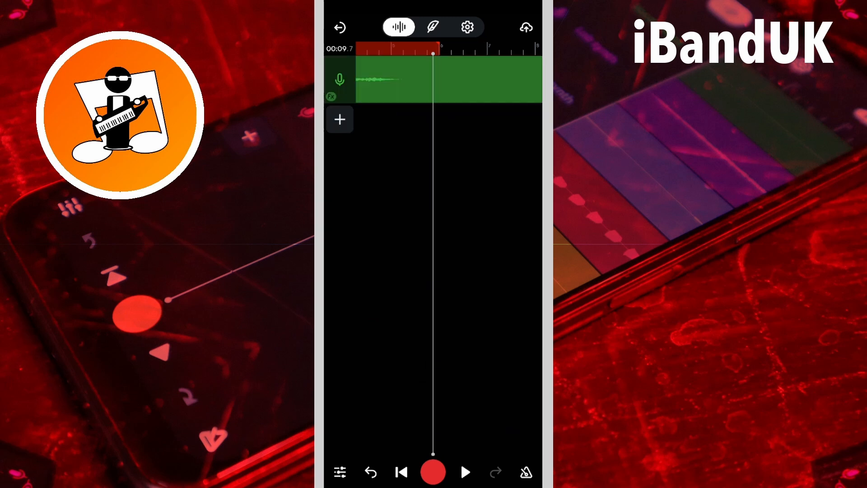
pyautogui.click(464, 471)
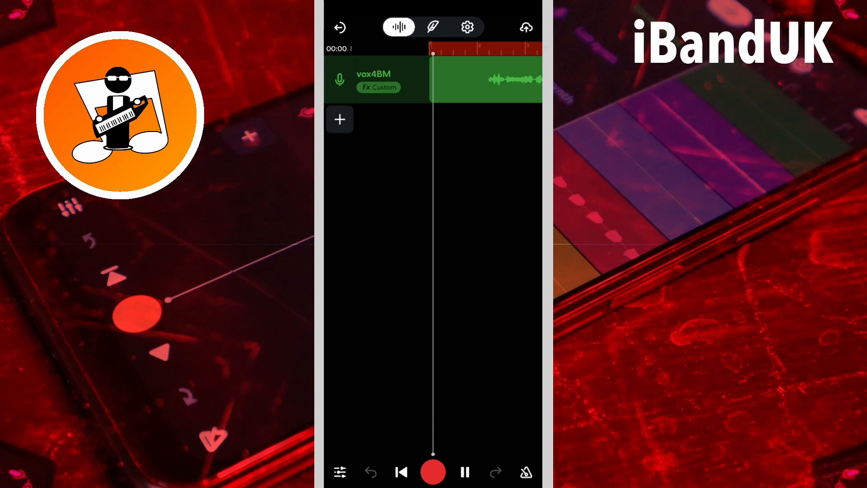
pyautogui.click(464, 472)
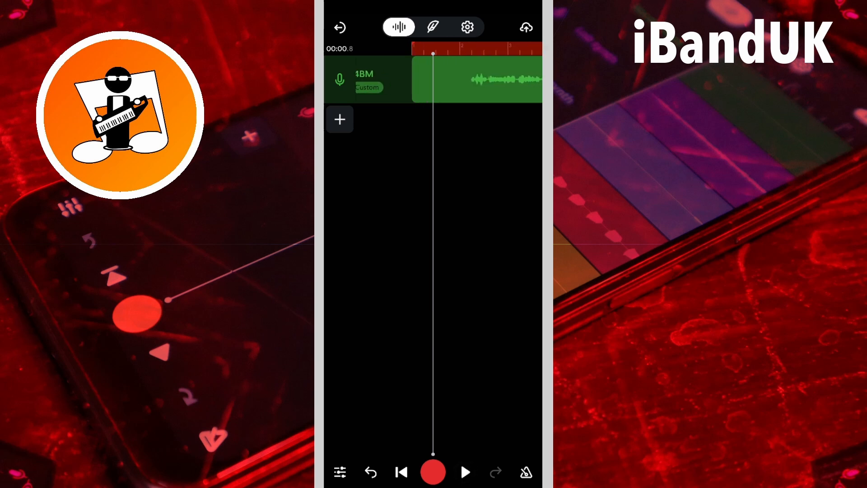